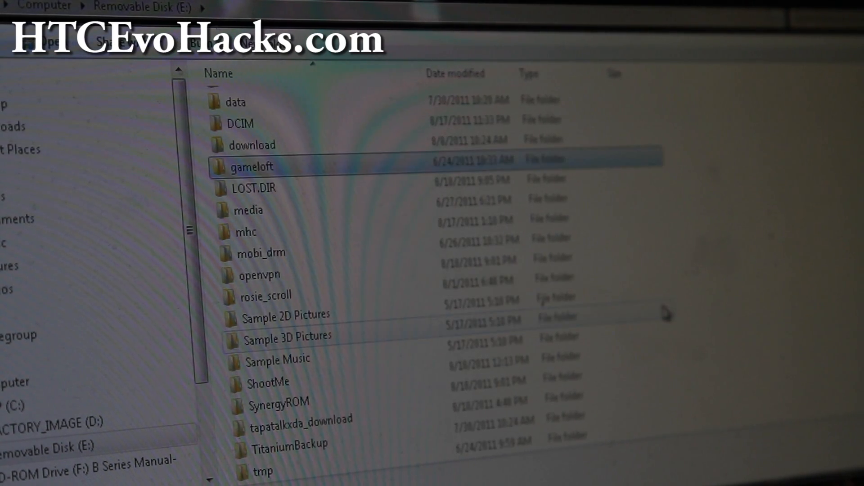
Permanently delete PG86IMG.zip from Removable Disk E:, confirming the Delete dialog.
{"action": "scroll", "scroll_direction": "down", "scroll_amount": 3}
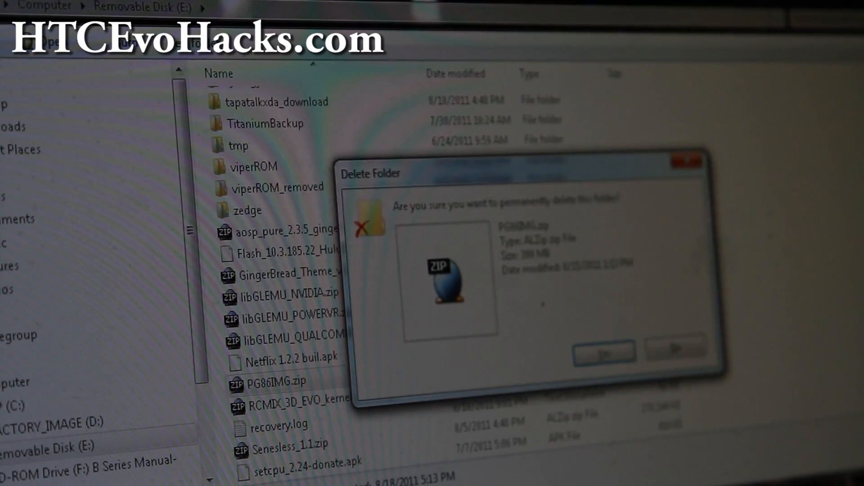
{"action": "left_click", "coordinate": [603, 352]}
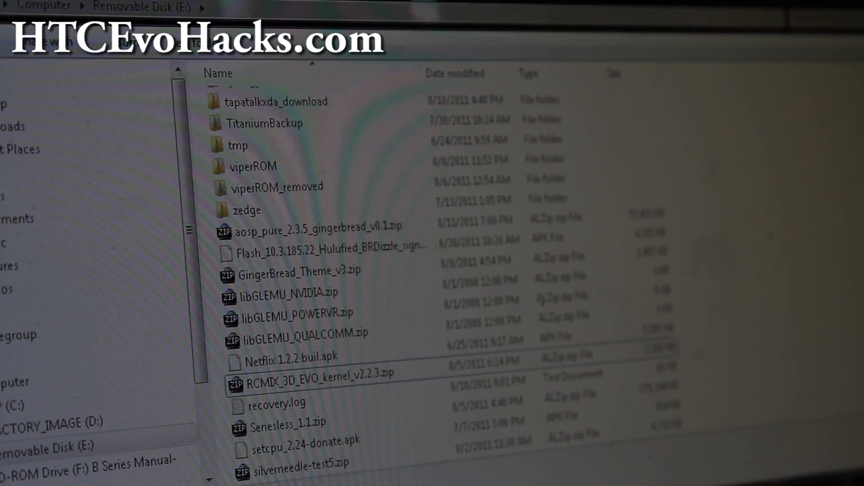